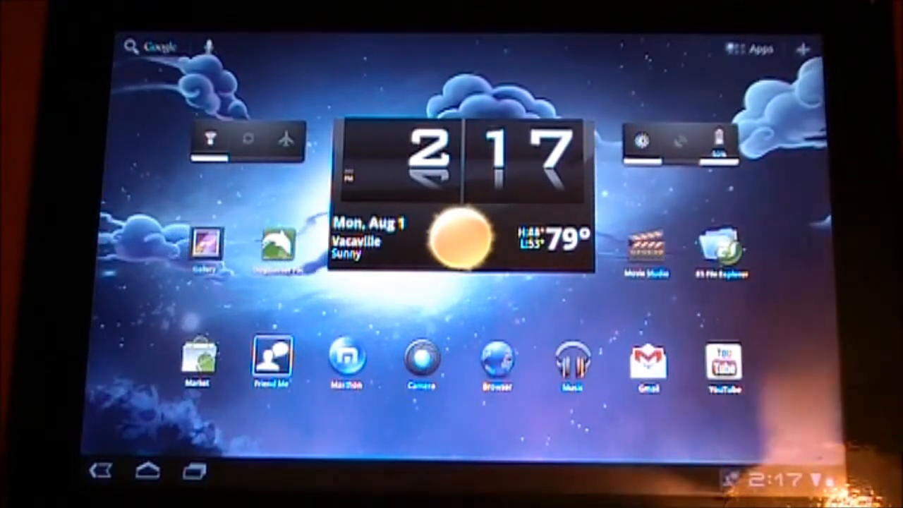
Swipe across the home screen and open Settings on the Wireless & networks page.
scroll(left, 3)
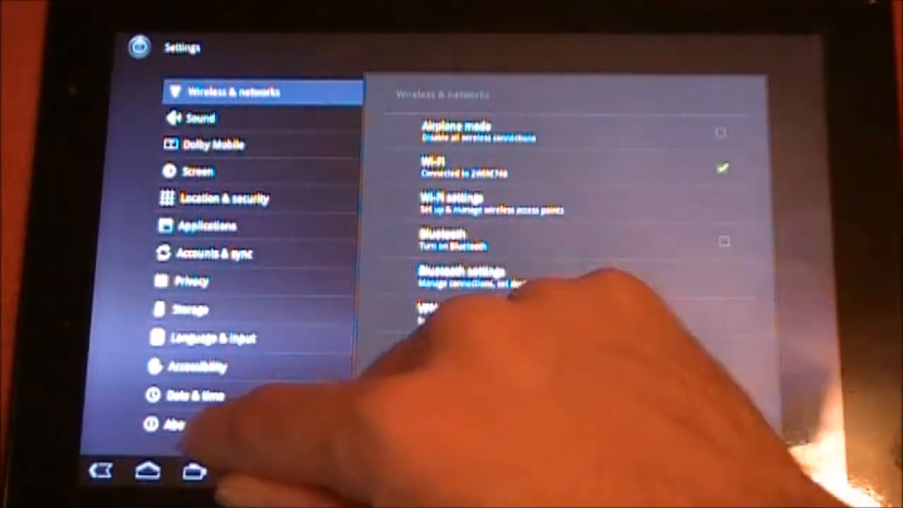
click(196, 423)
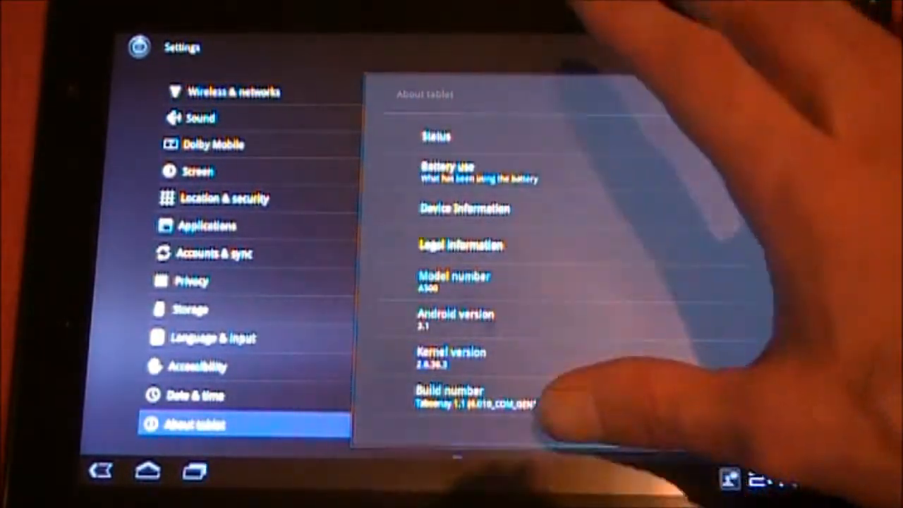
mouse_move(550, 324)
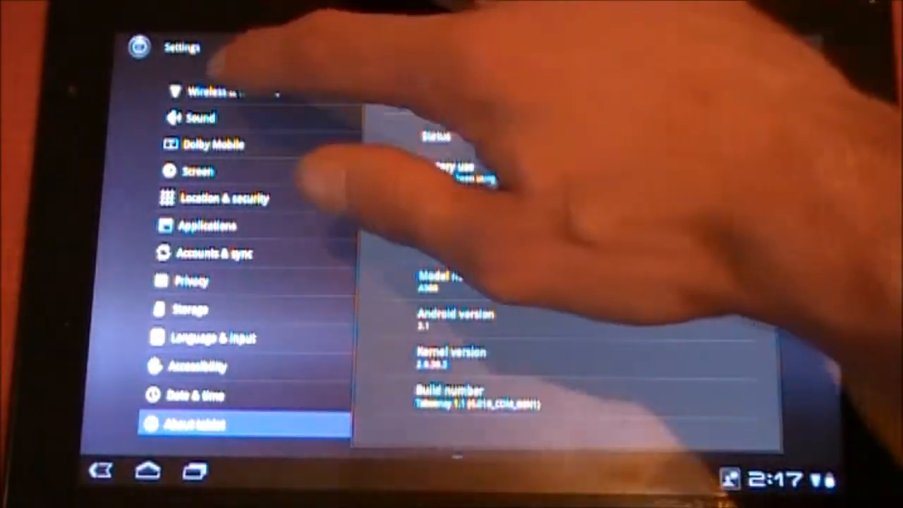
click(211, 92)
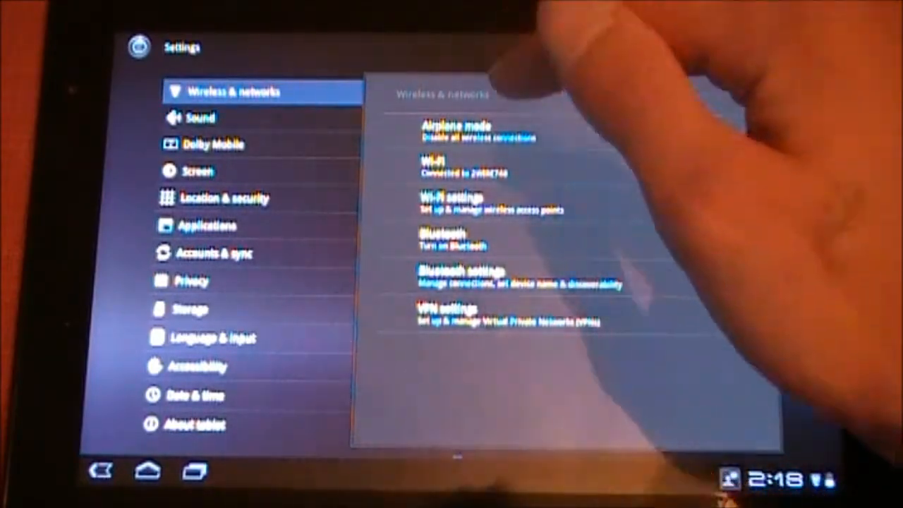
View the Sound, Dolby Mobile, Screen and Location & security pages, then Applications.
click(199, 117)
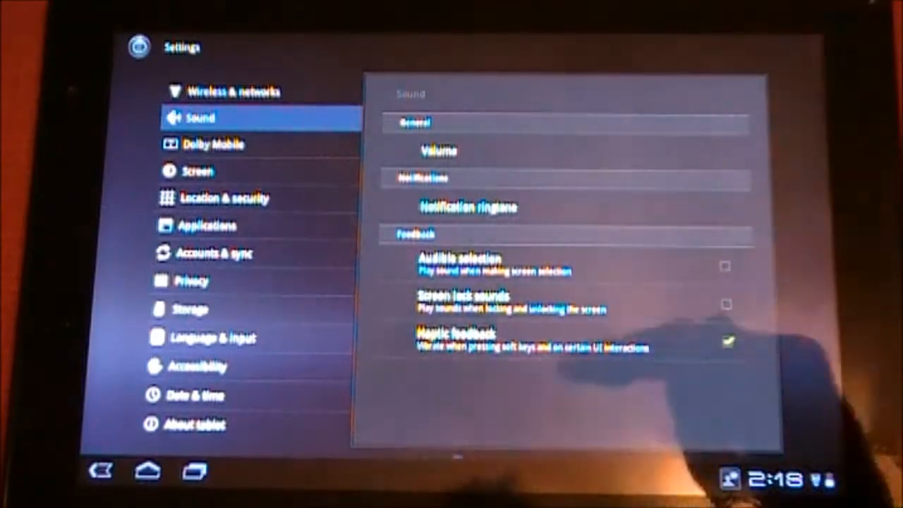
click(214, 144)
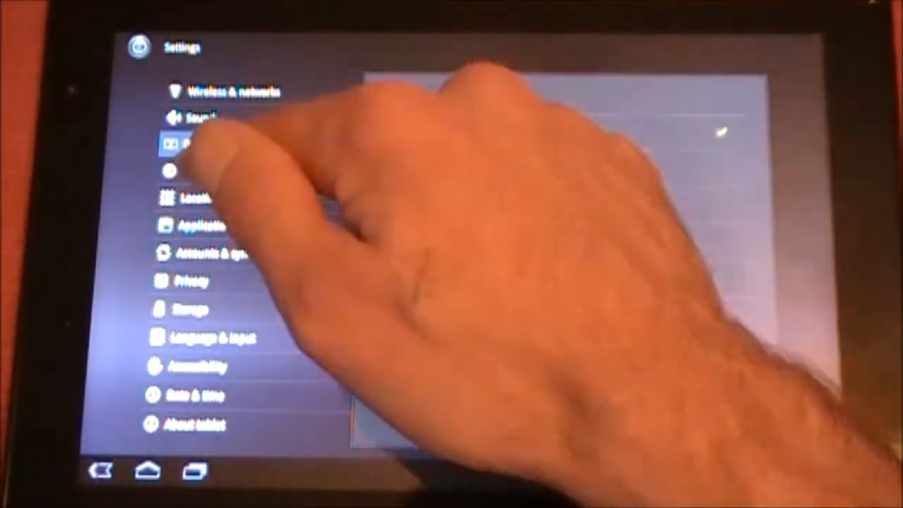
click(197, 172)
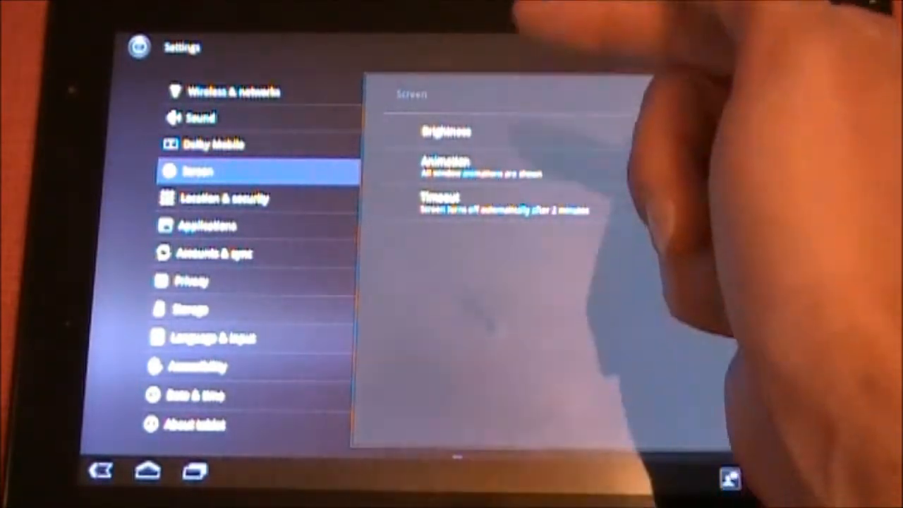
click(224, 198)
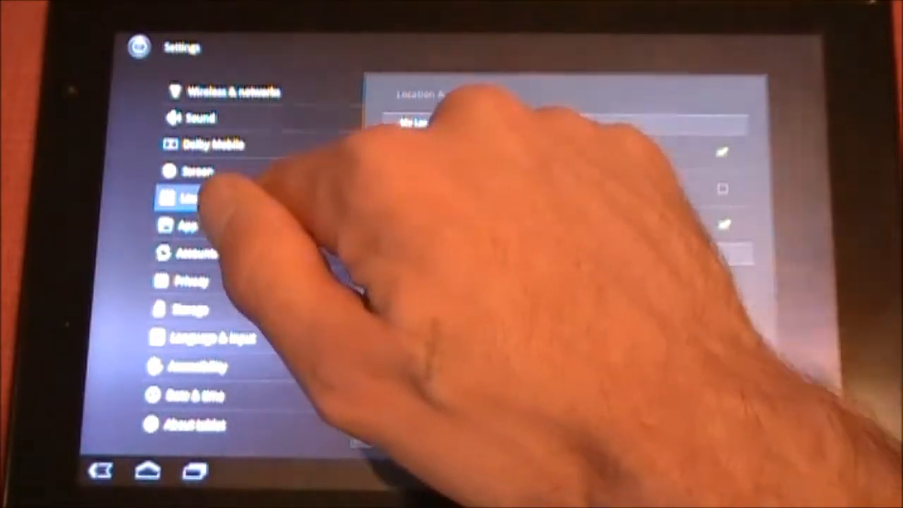
click(205, 226)
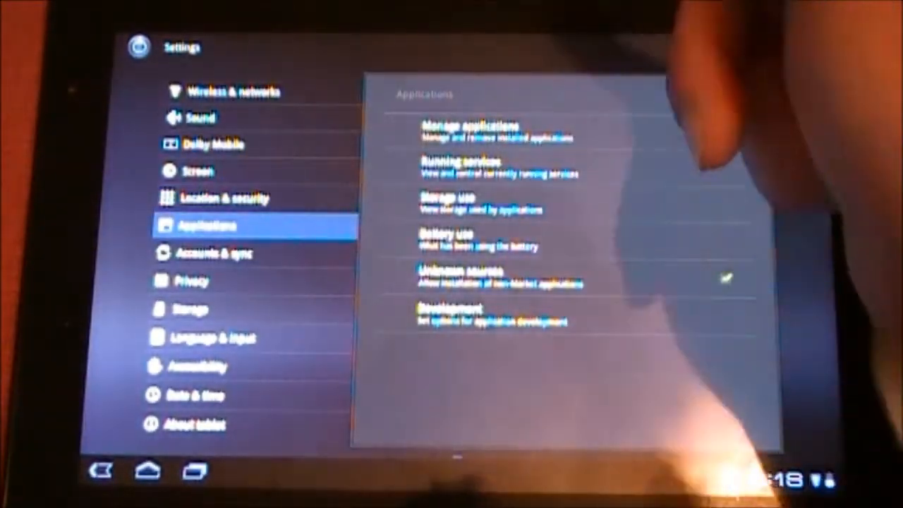
click(216, 253)
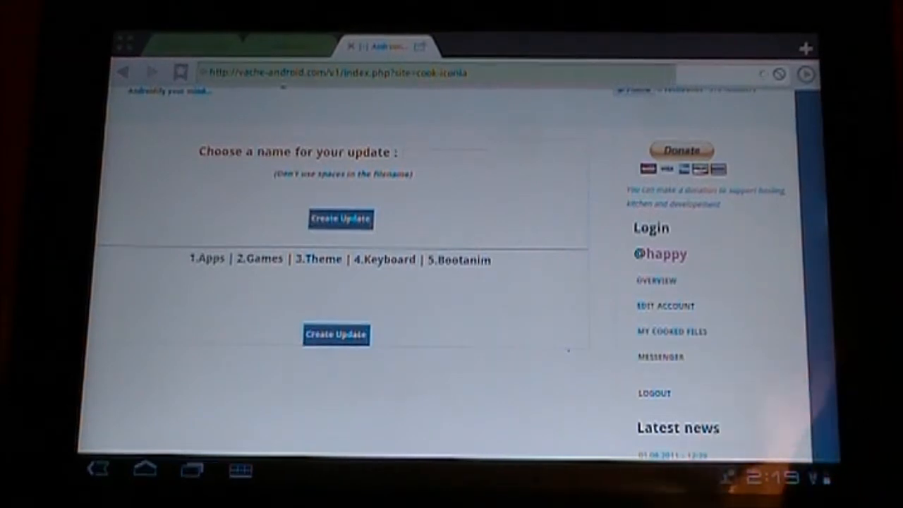
Enter a space-free update name, dismiss the keyboard, and show the Apps toggle list.
click(207, 260)
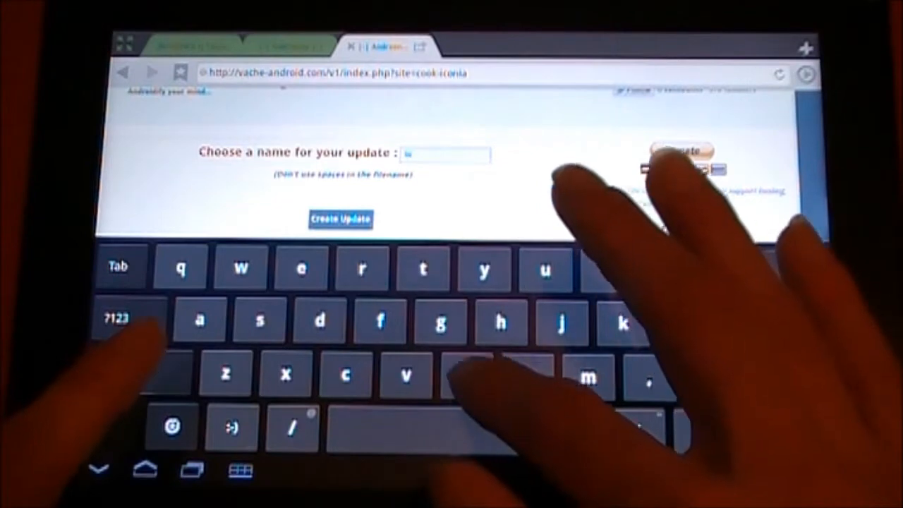
click(588, 378)
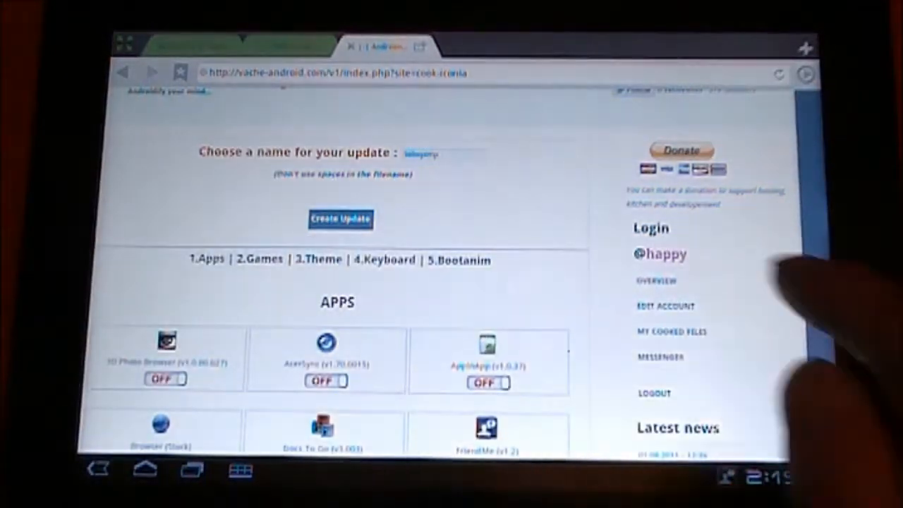
click(423, 153)
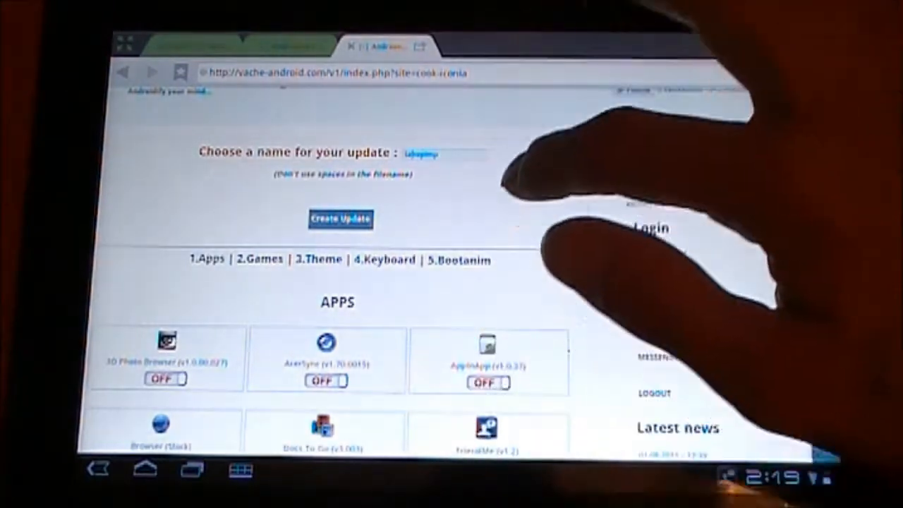
Browse the Bootanimation choices, then return to the update name and Games options.
scroll(down, 3)
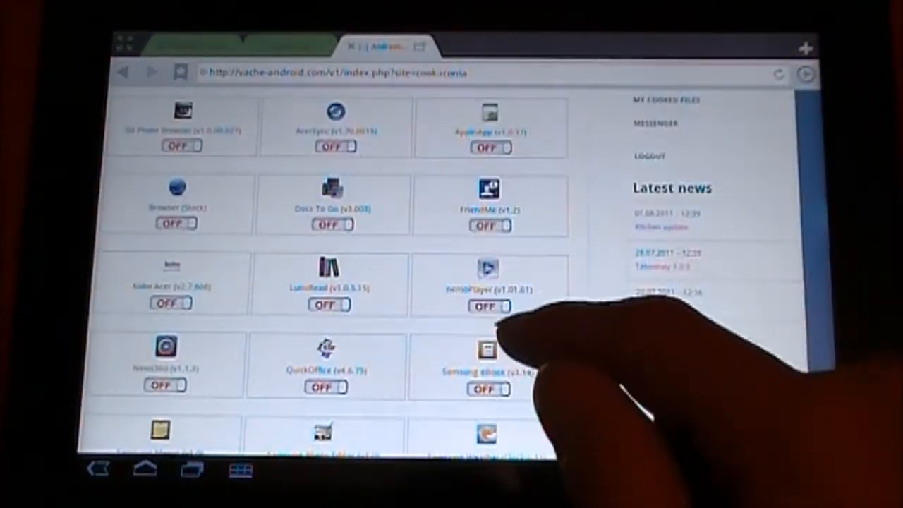
scroll(down, 3)
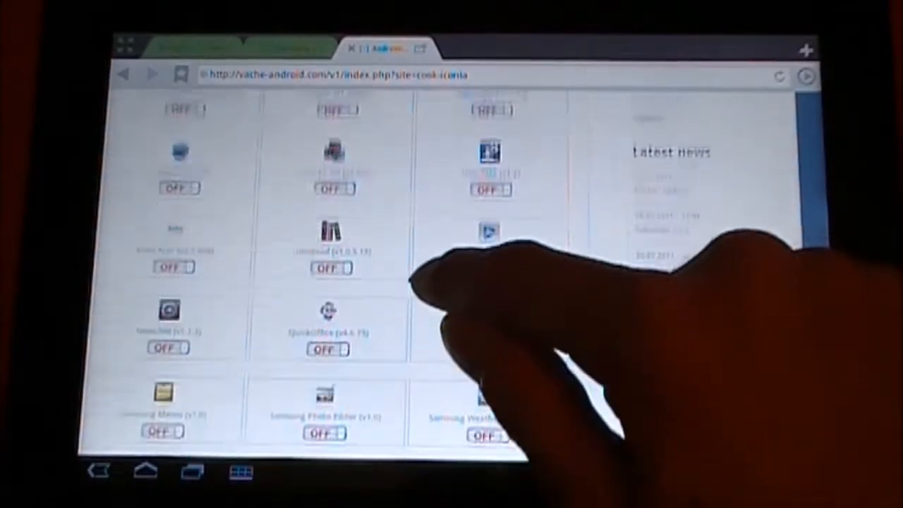
scroll(down, 3)
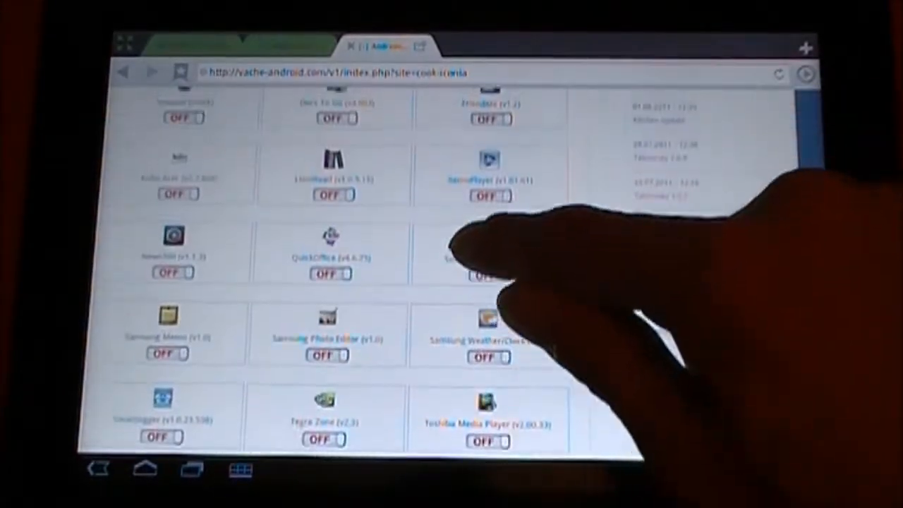
scroll(down, 3)
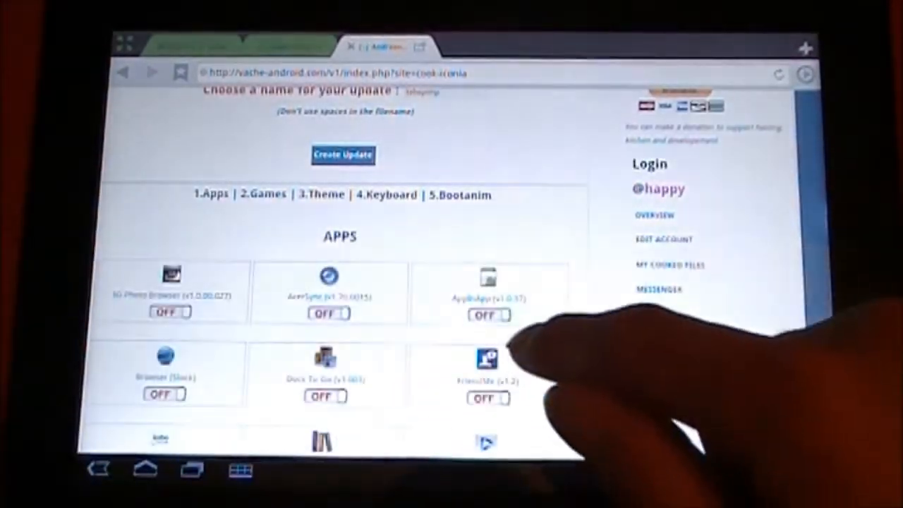
scroll(down, 3)
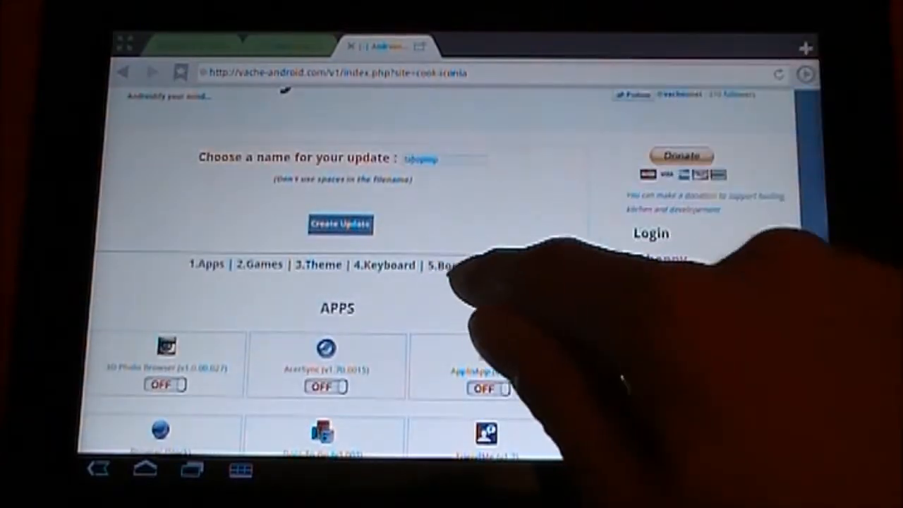
click(458, 266)
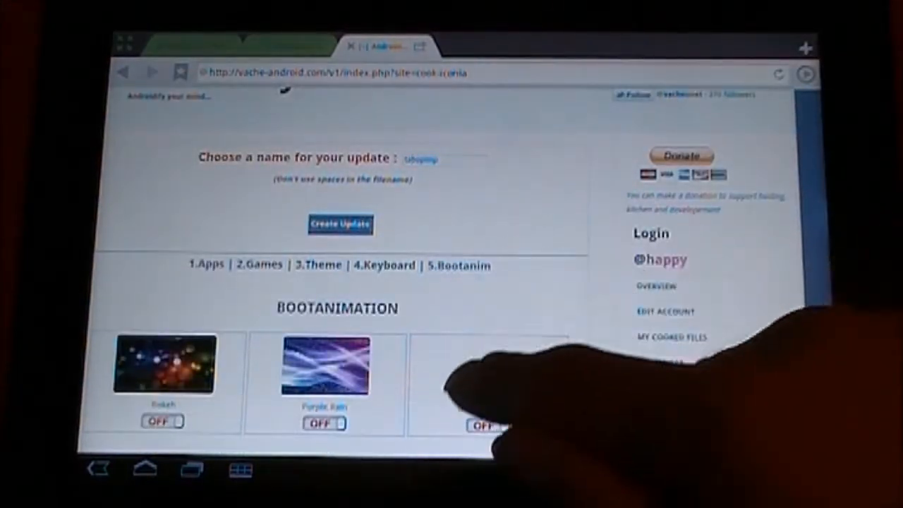
scroll(down, 3)
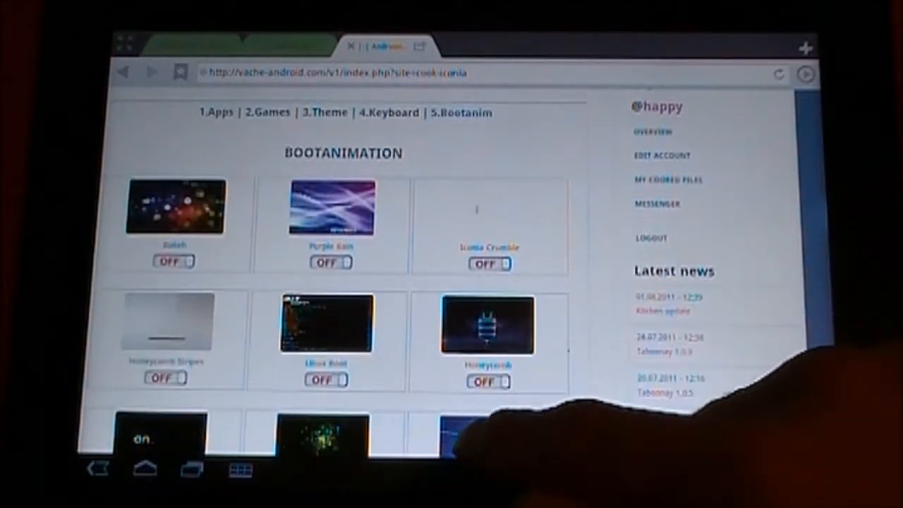
scroll(down, 3)
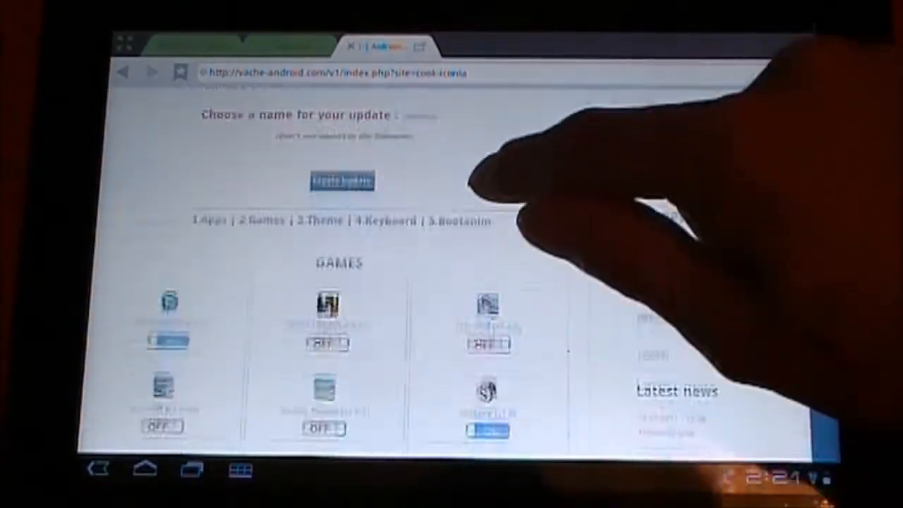
Create the update with Backgammon and Solitaire on, starting its download.
scroll(down, 3)
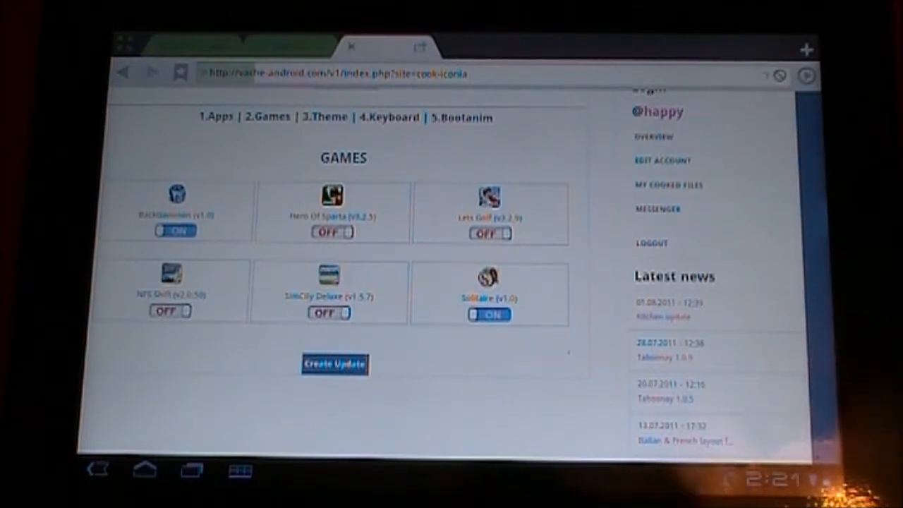
click(335, 364)
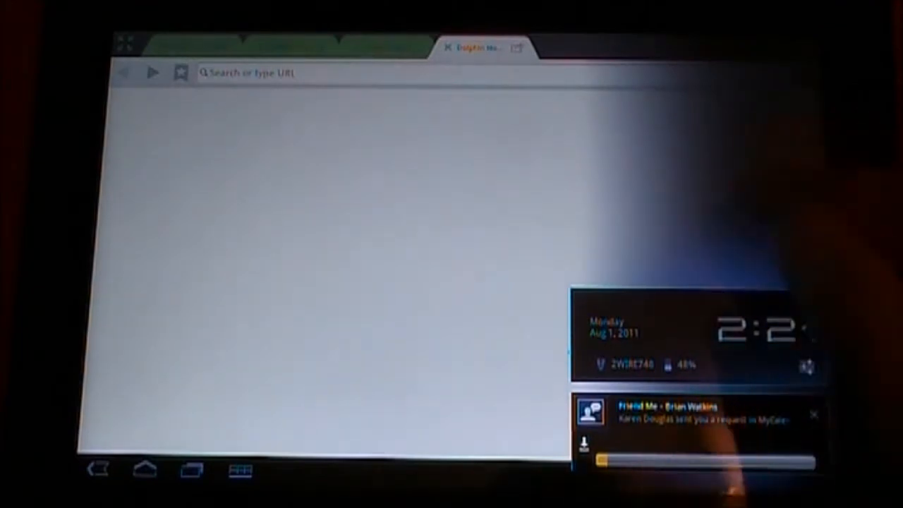
Go to the home screen and bring up the Live wallpapers picker.
click(143, 472)
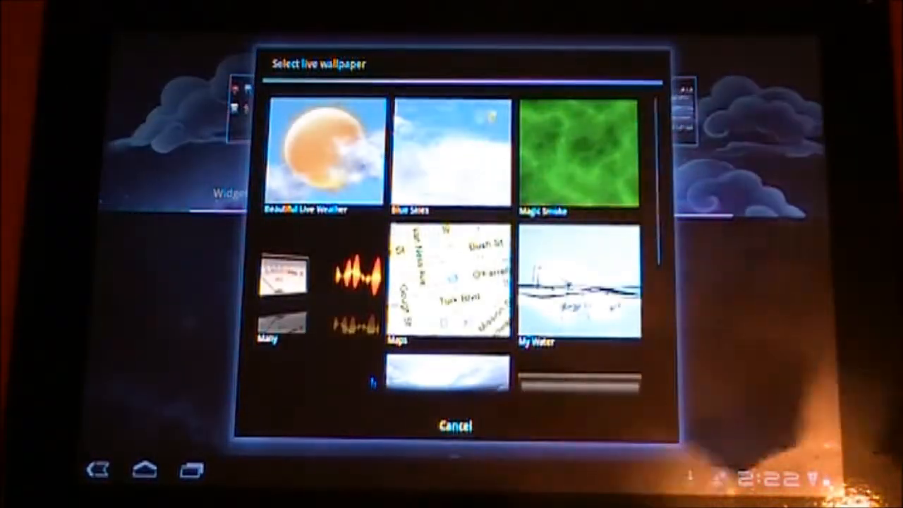
Scroll the live wallpaper list and preview the starry cloud night-sky wallpaper.
click(452, 152)
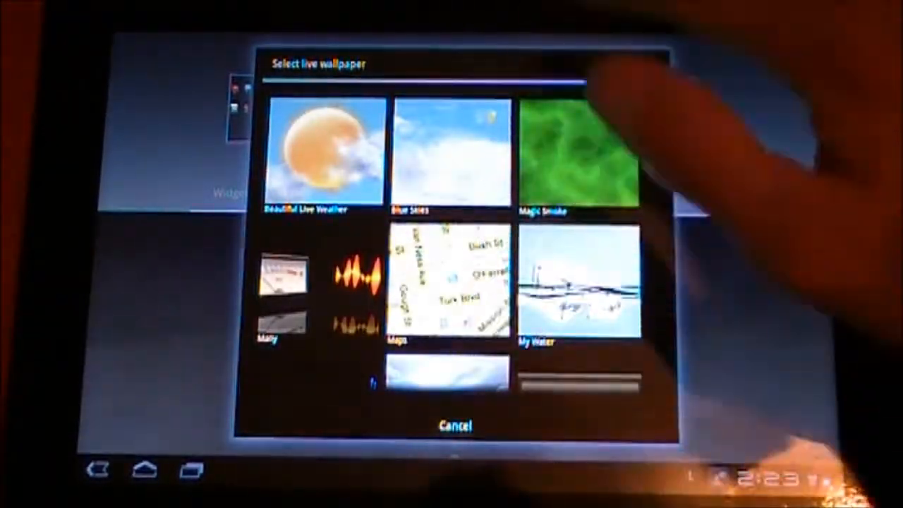
scroll(down, 3)
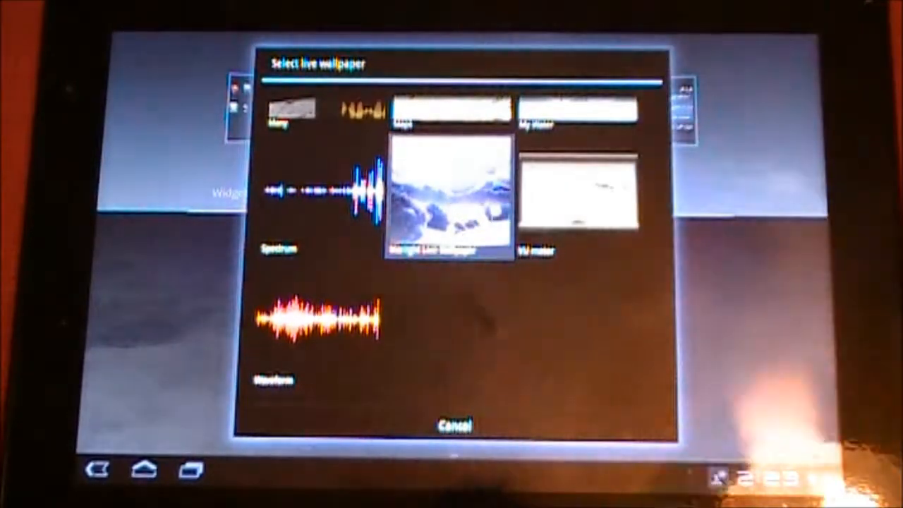
click(444, 197)
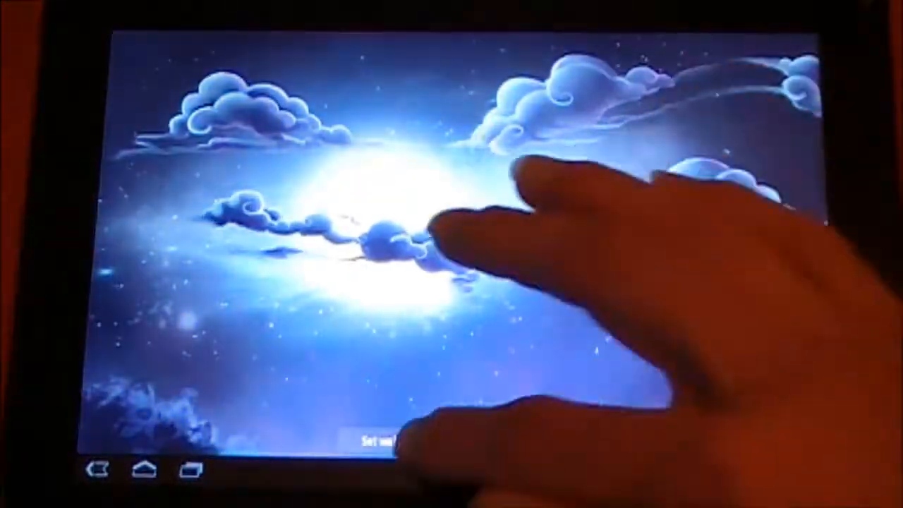
Set the starry cloud wallpaper and switch to the Taboonet thread on XDA.
click(374, 439)
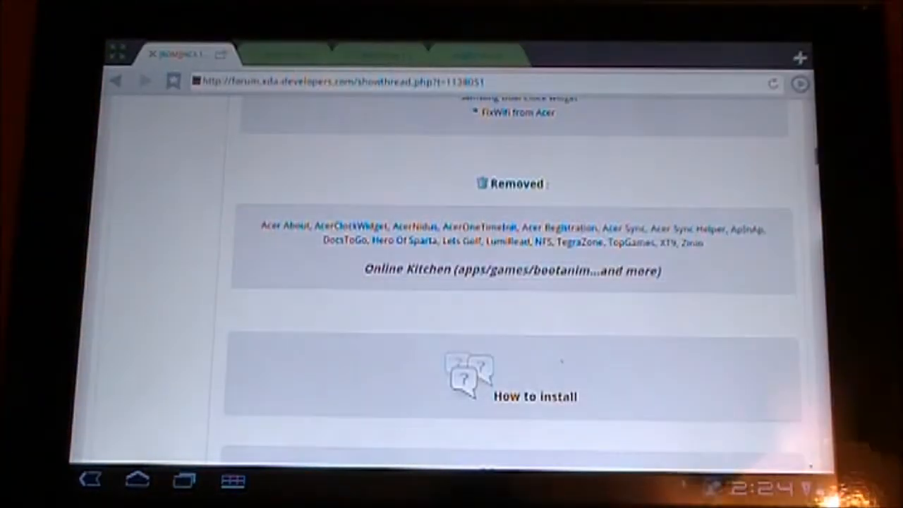
scroll(down, 3)
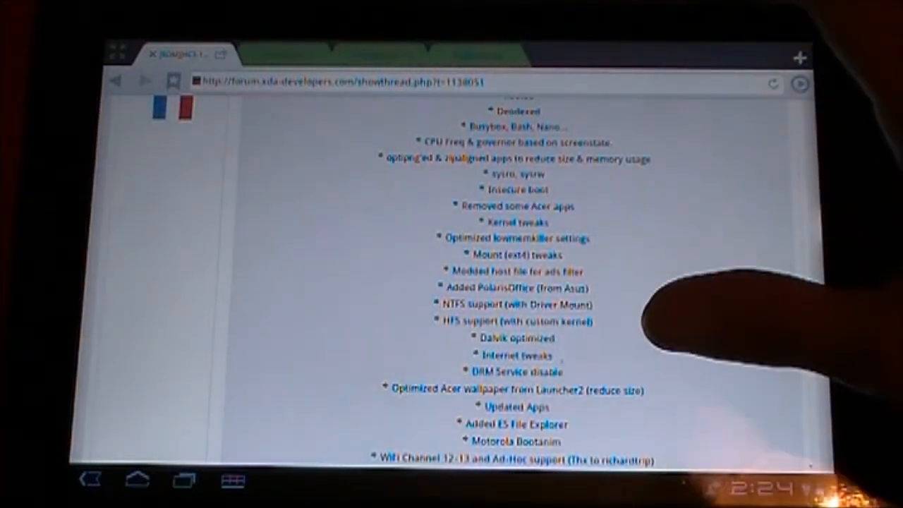
scroll(down, 3)
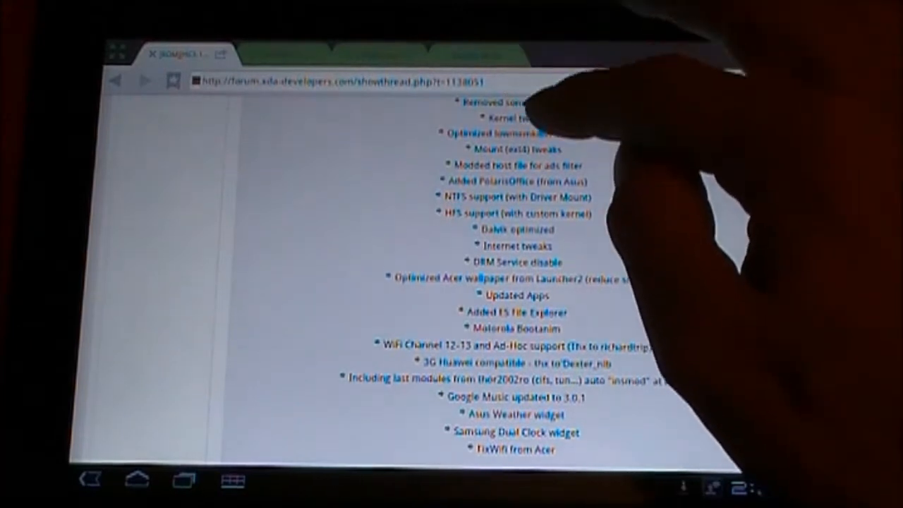
scroll(down, 3)
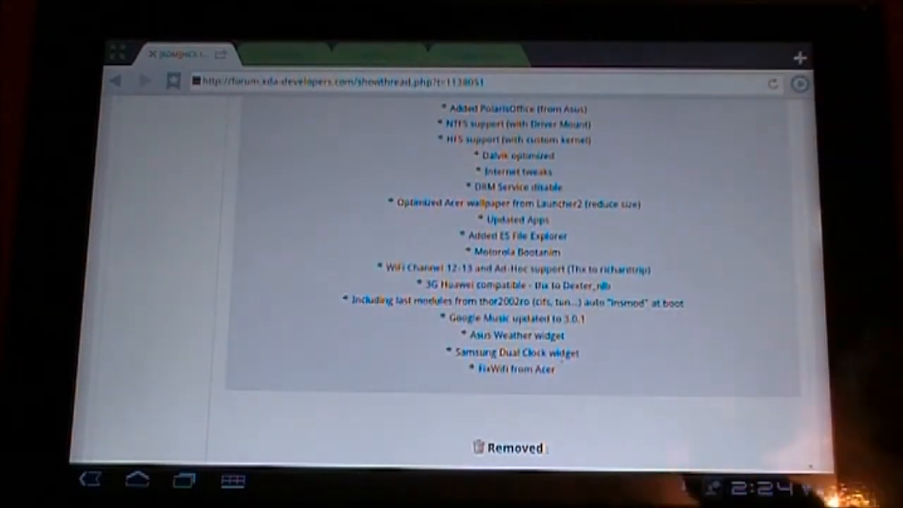
scroll(down, 3)
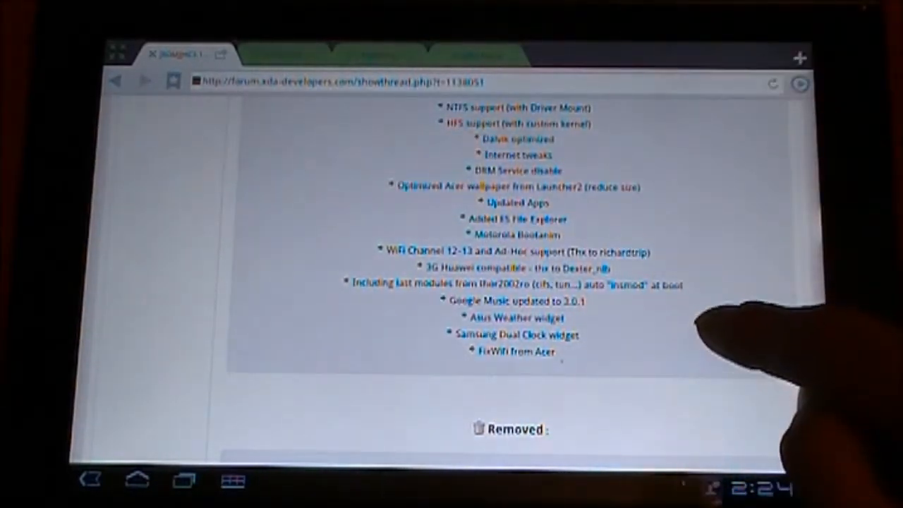
scroll(down, 3)
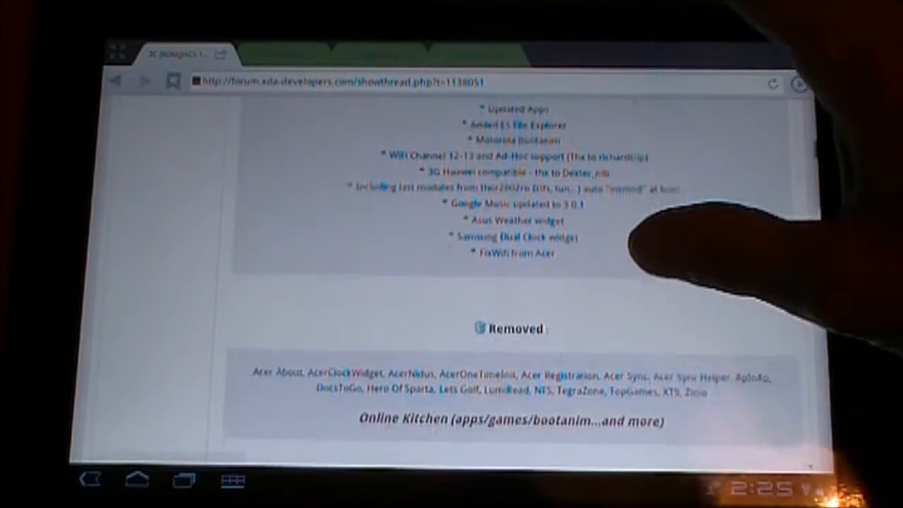
Scroll the ROM thread down to Credits, Report Bugs/Bugtracker and Screenshots.
scroll(down, 3)
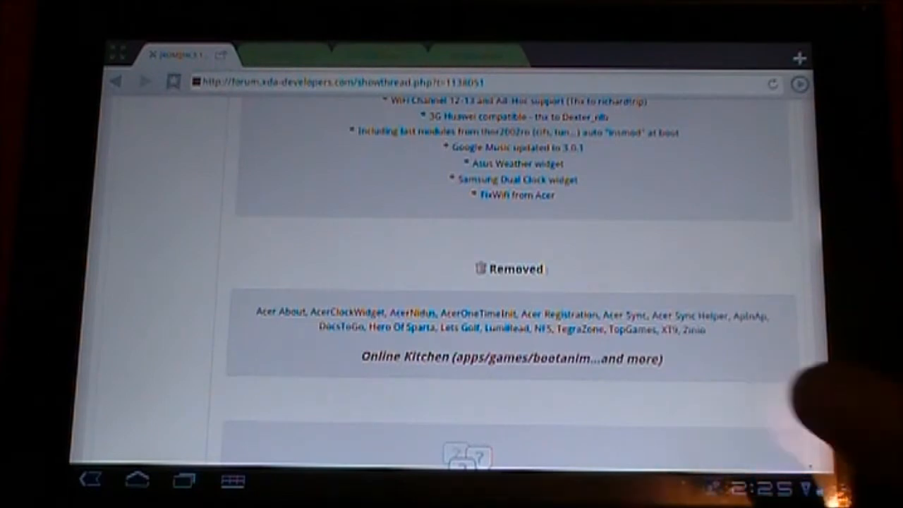
scroll(down, 3)
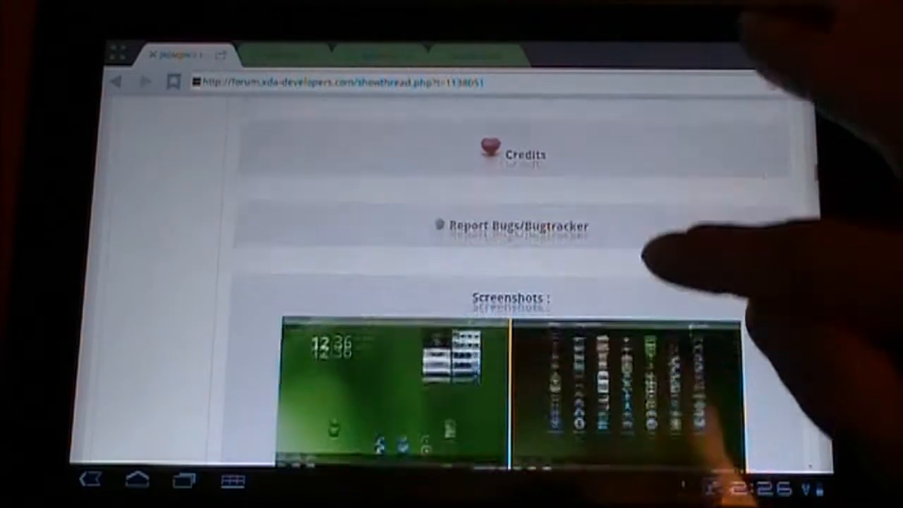
scroll(down, 3)
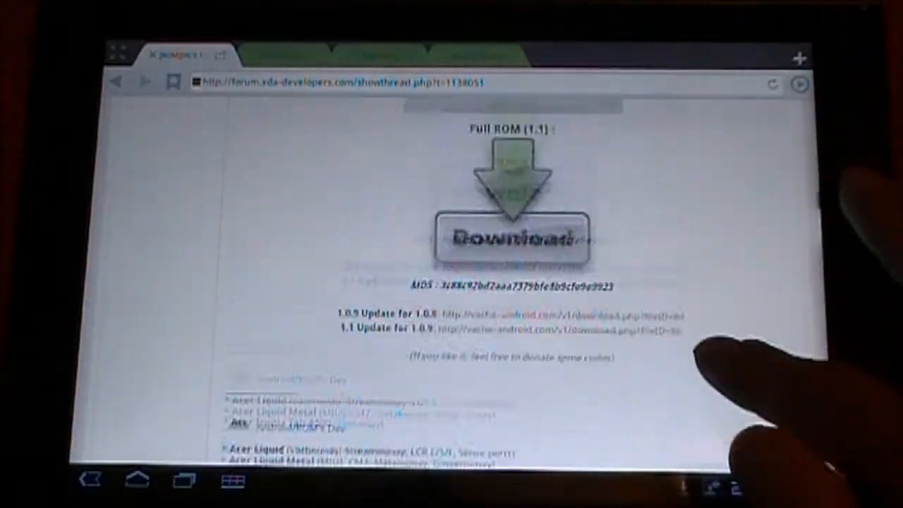
Scroll through the thread's changelog and install notes, then bring up Dolphin's exit prompt.
scroll(down, 3)
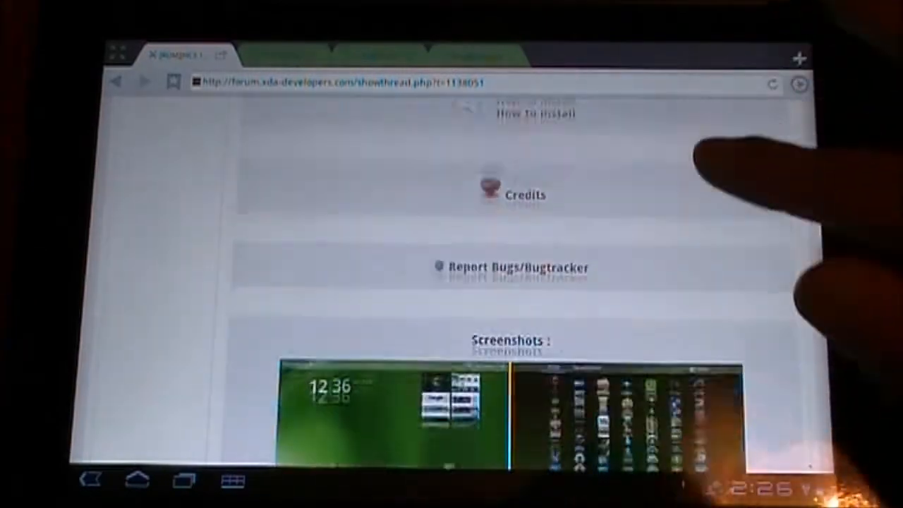
scroll(down, 3)
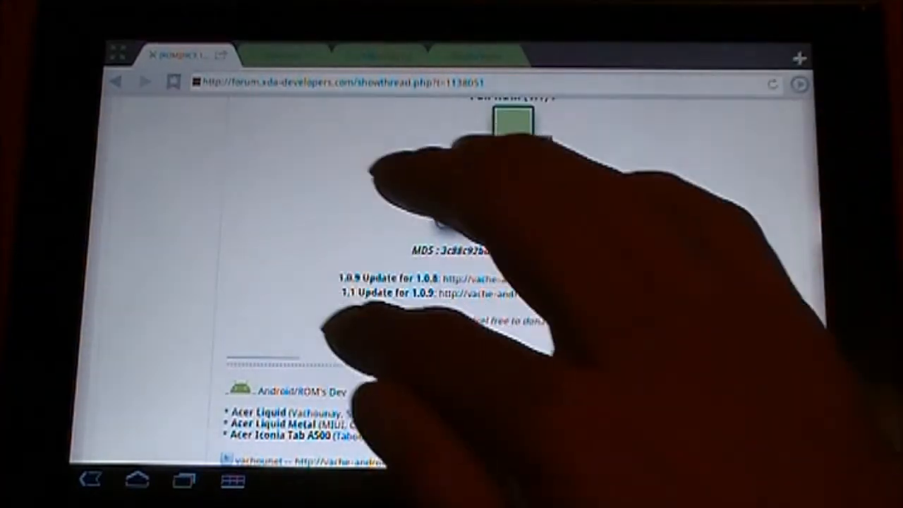
scroll(down, 3)
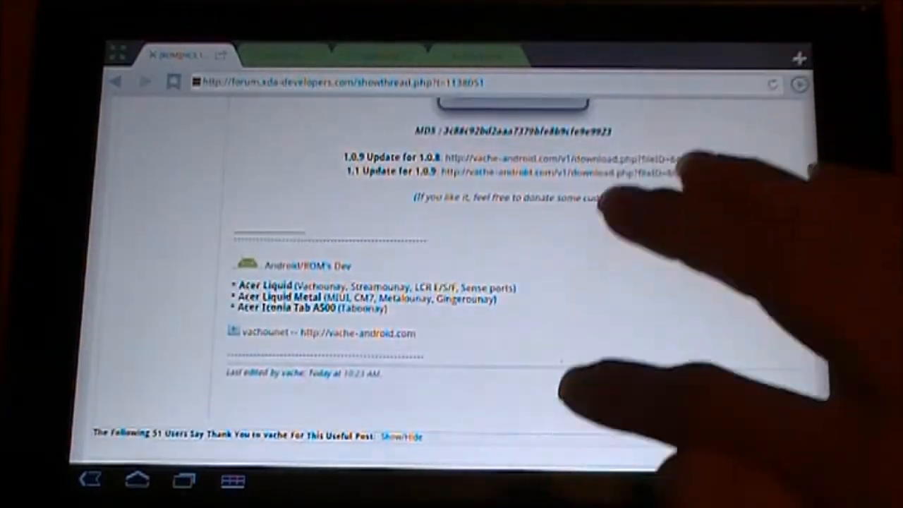
scroll(down, 3)
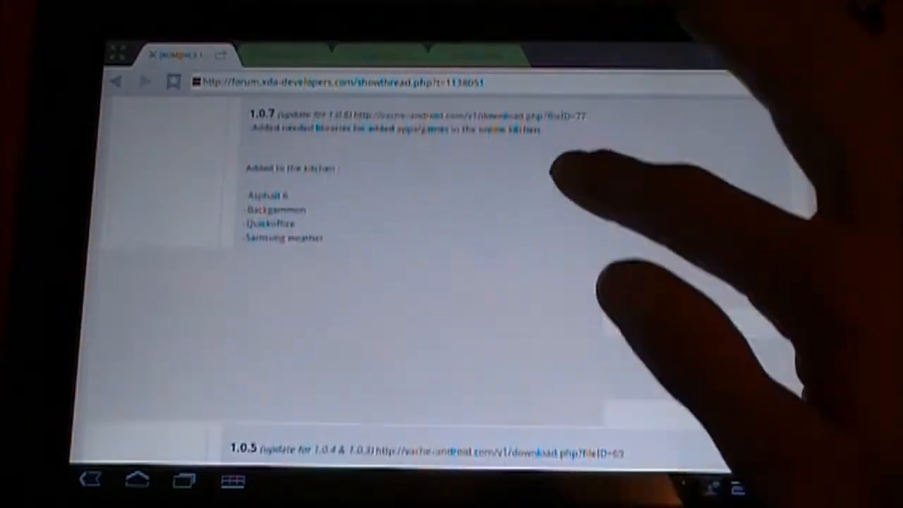
scroll(down, 3)
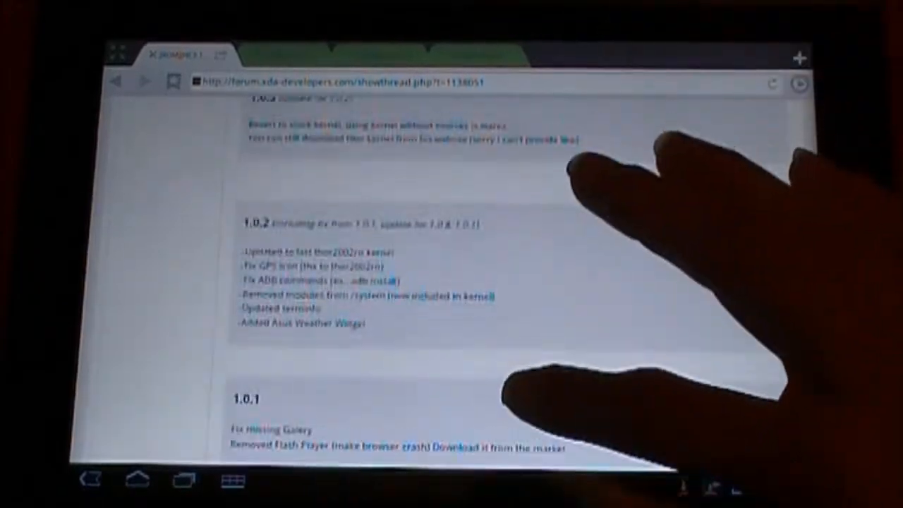
scroll(down, 3)
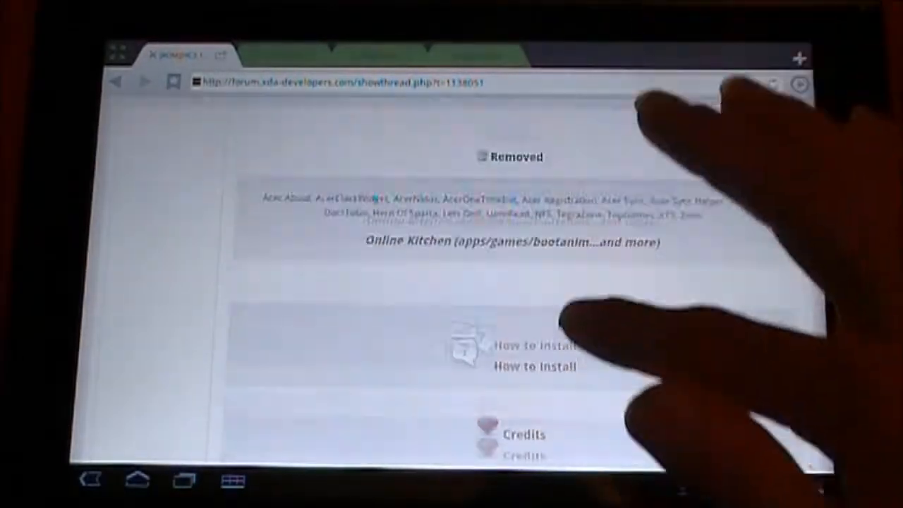
scroll(down, 3)
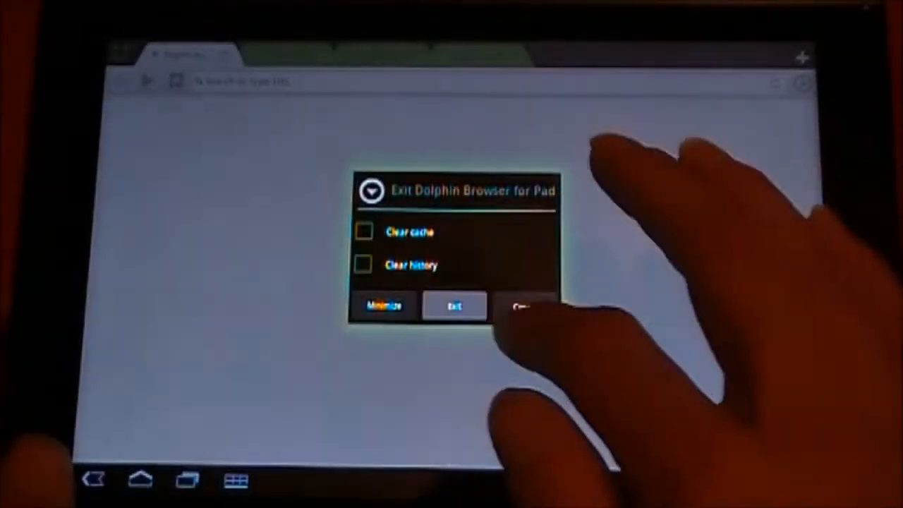
Confirm Exit to close Dolphin Browser for Pad and reach the starry home screen.
click(454, 305)
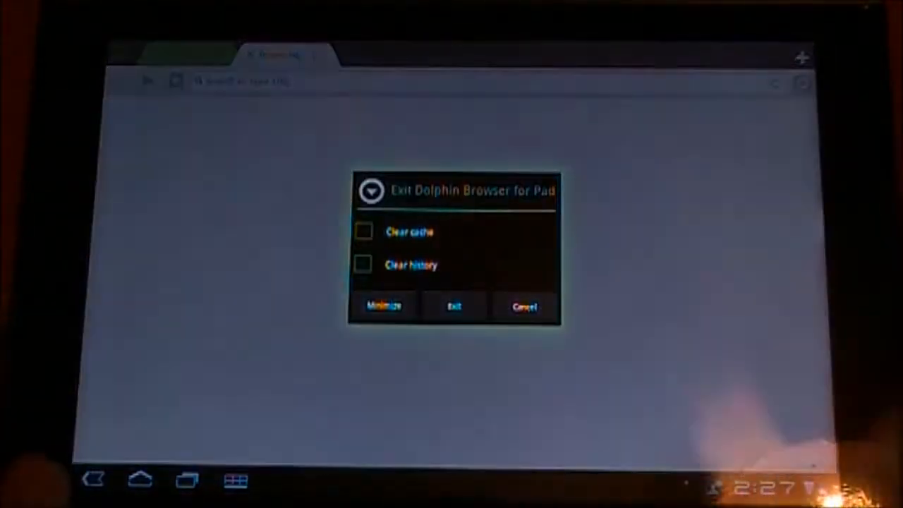
click(454, 306)
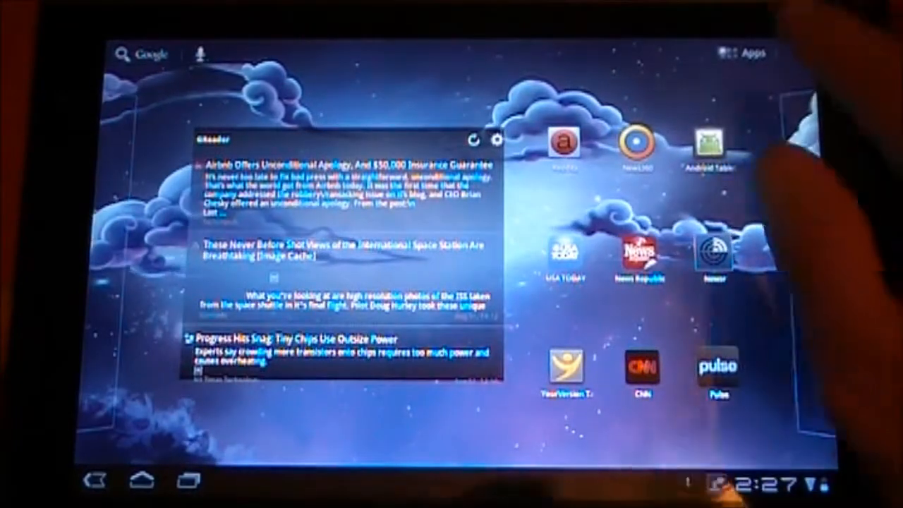
Swipe to the home panel with the Vacaville sunny 79° clock-weather widget.
click(751, 53)
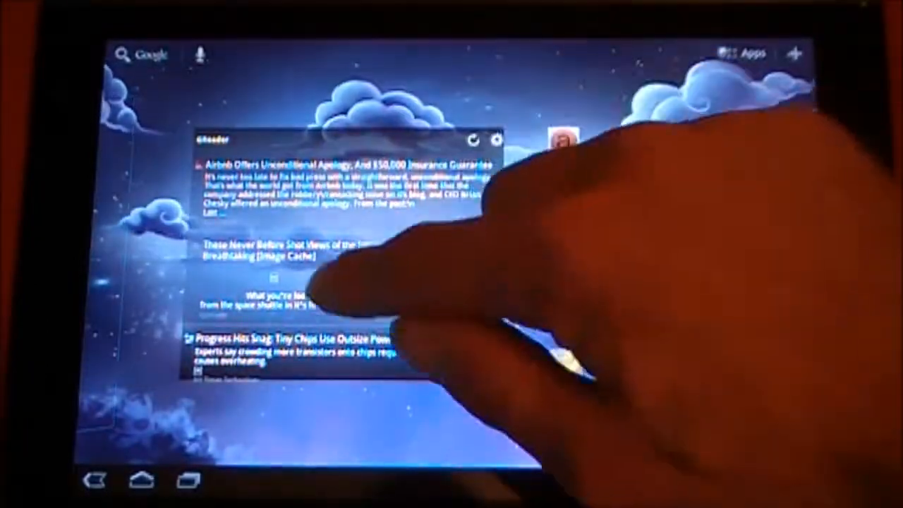
scroll(down, 3)
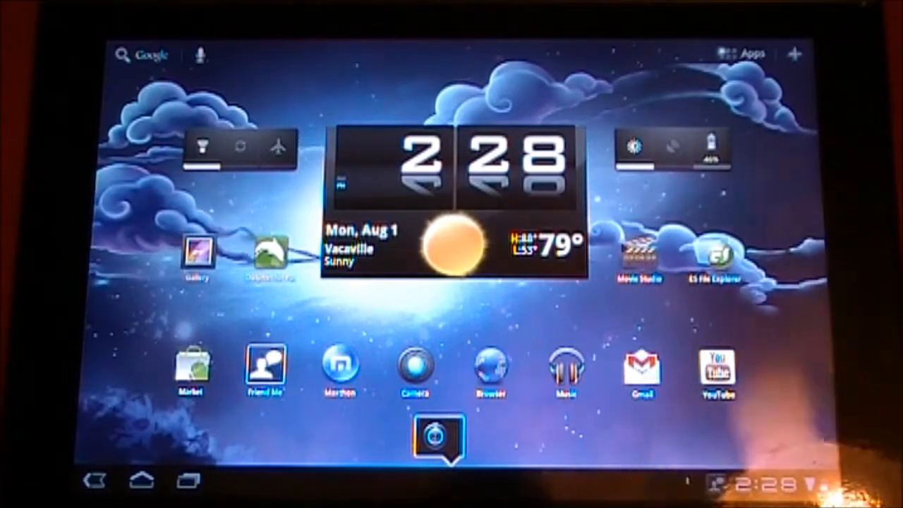
Launch Wizz Bar, add a Calculator dock shortcut, and pick Calendar for another.
click(739, 52)
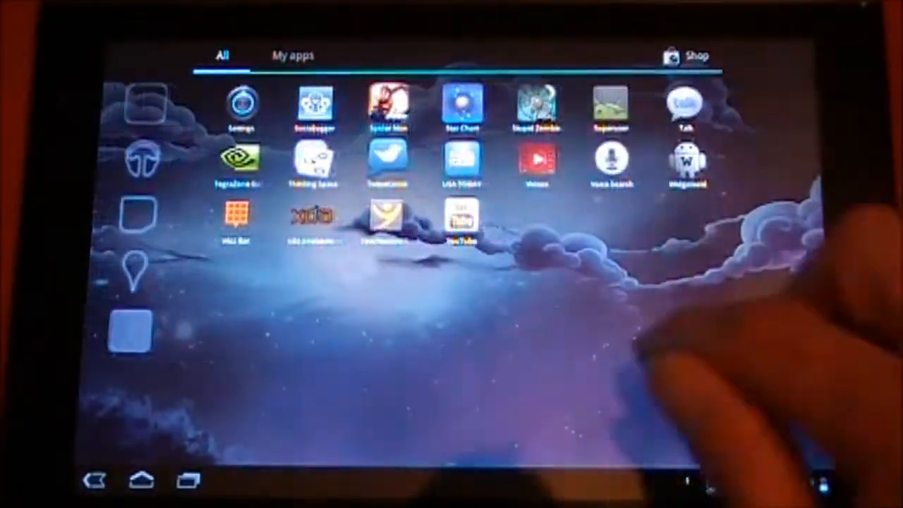
click(236, 215)
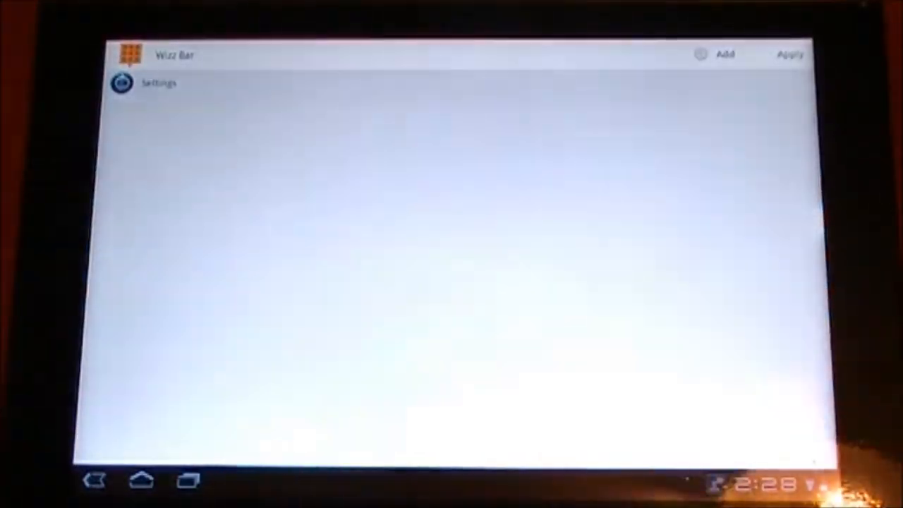
click(723, 56)
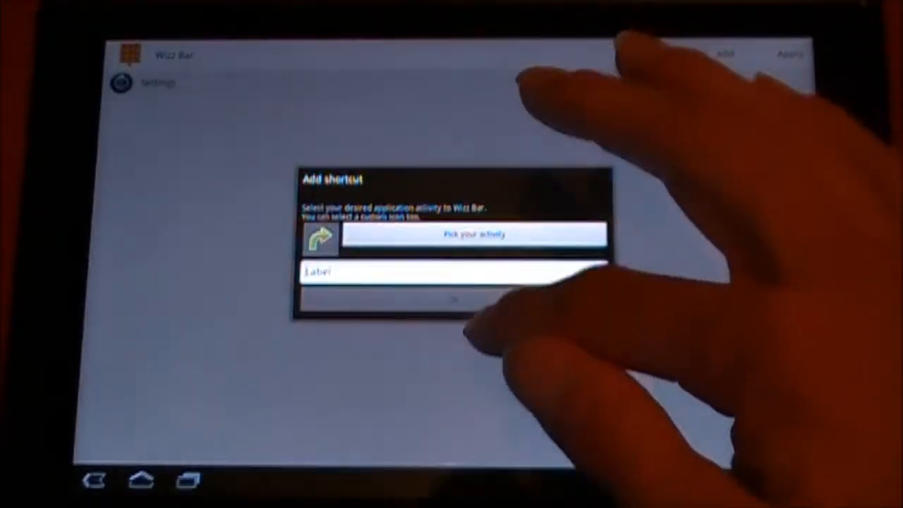
click(473, 234)
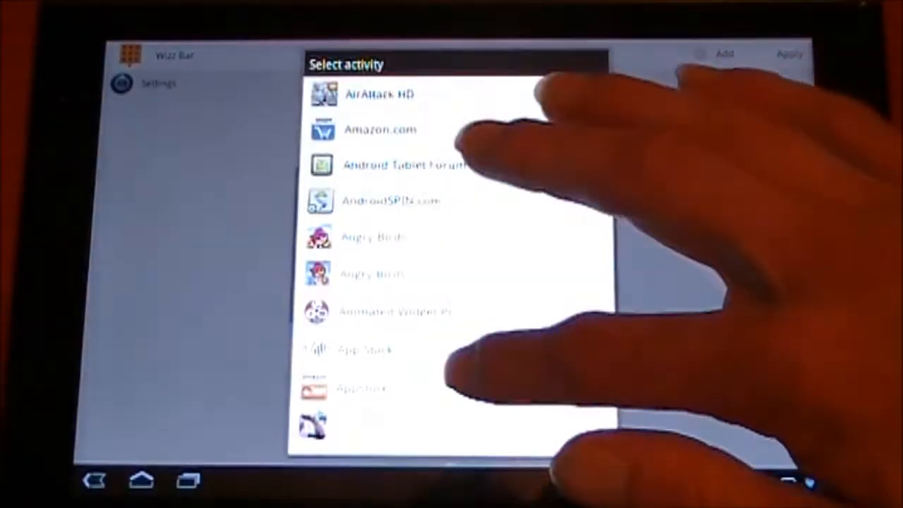
scroll(down, 3)
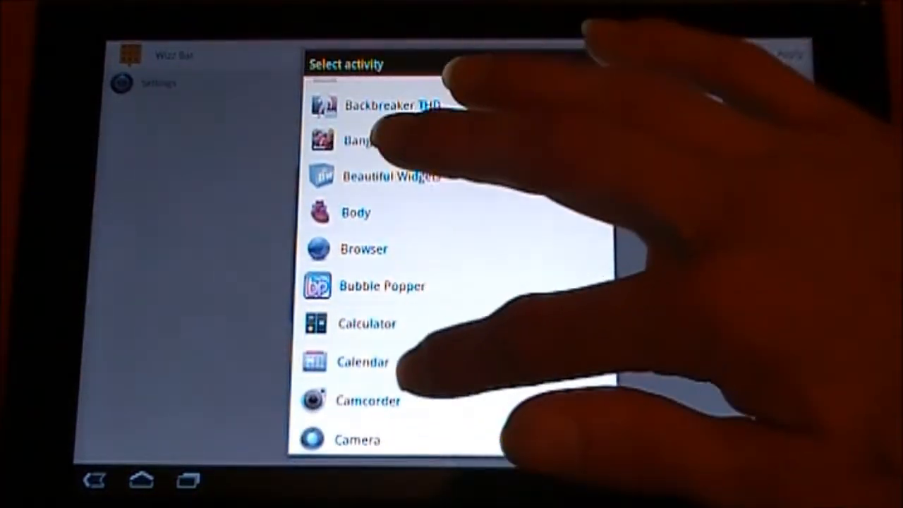
click(367, 323)
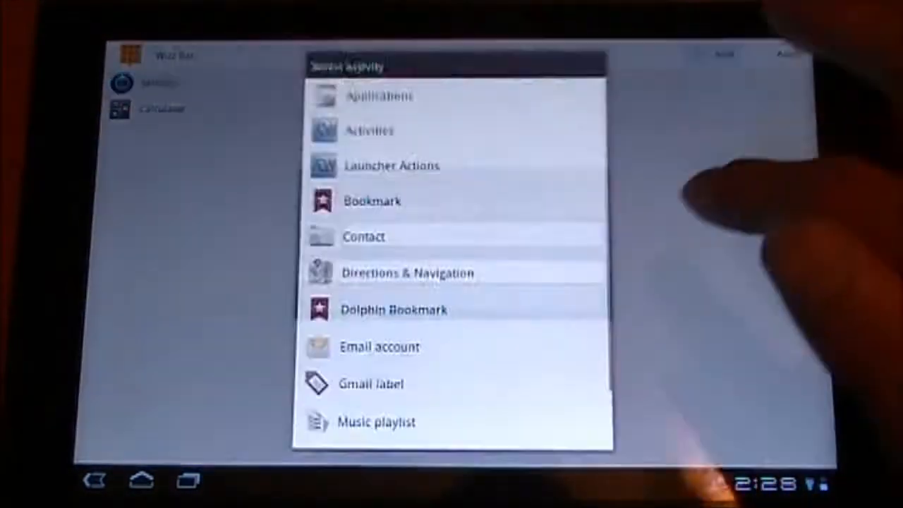
scroll(down, 3)
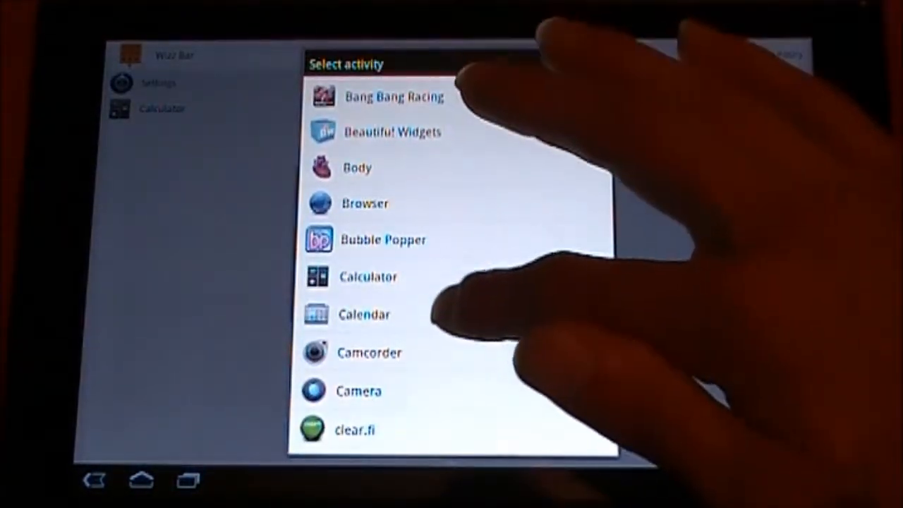
click(363, 314)
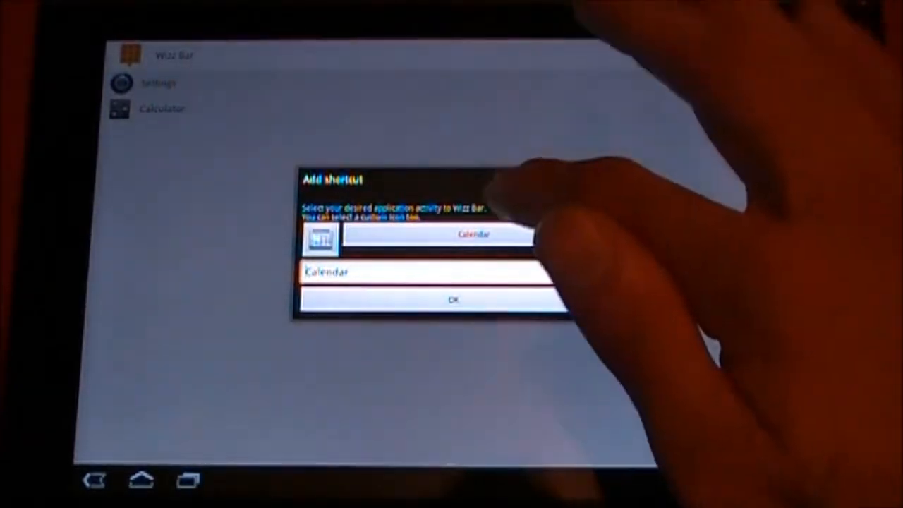
click(453, 300)
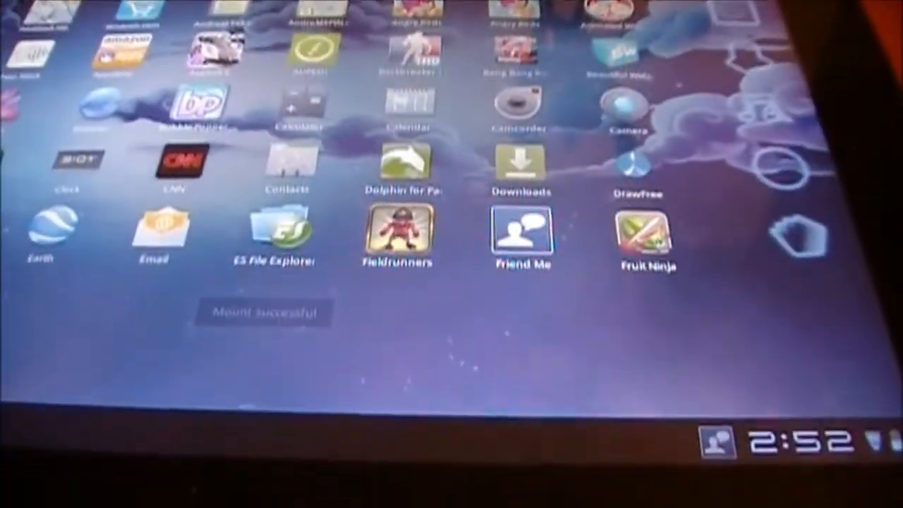
click(273, 238)
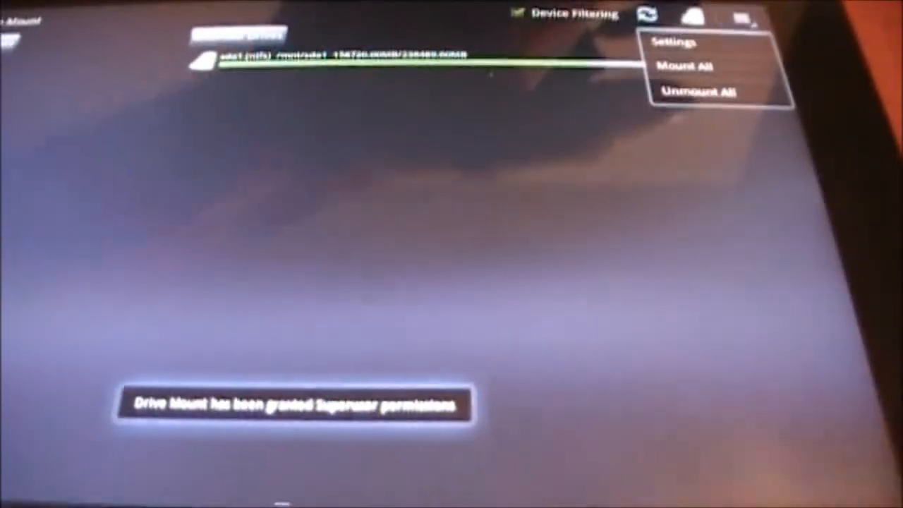
Choose Unmount All in Drive Mount's menu to eject the USB drive.
click(697, 92)
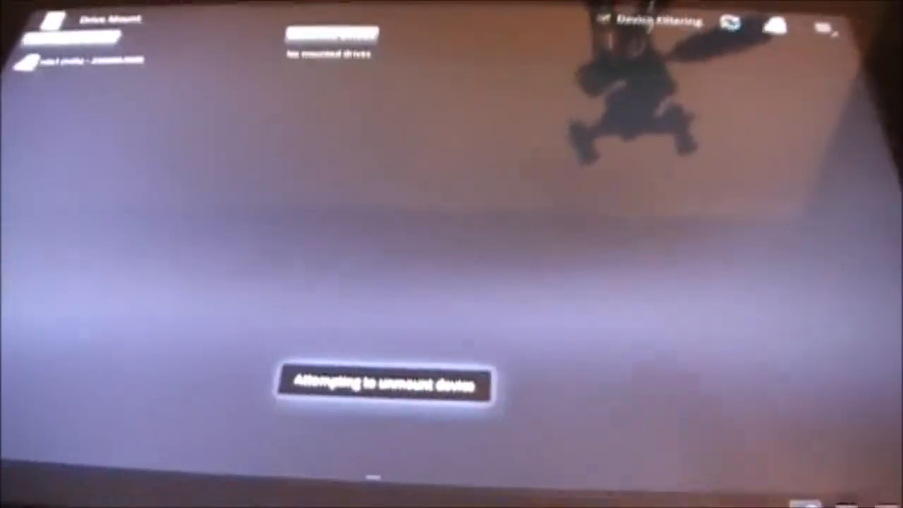